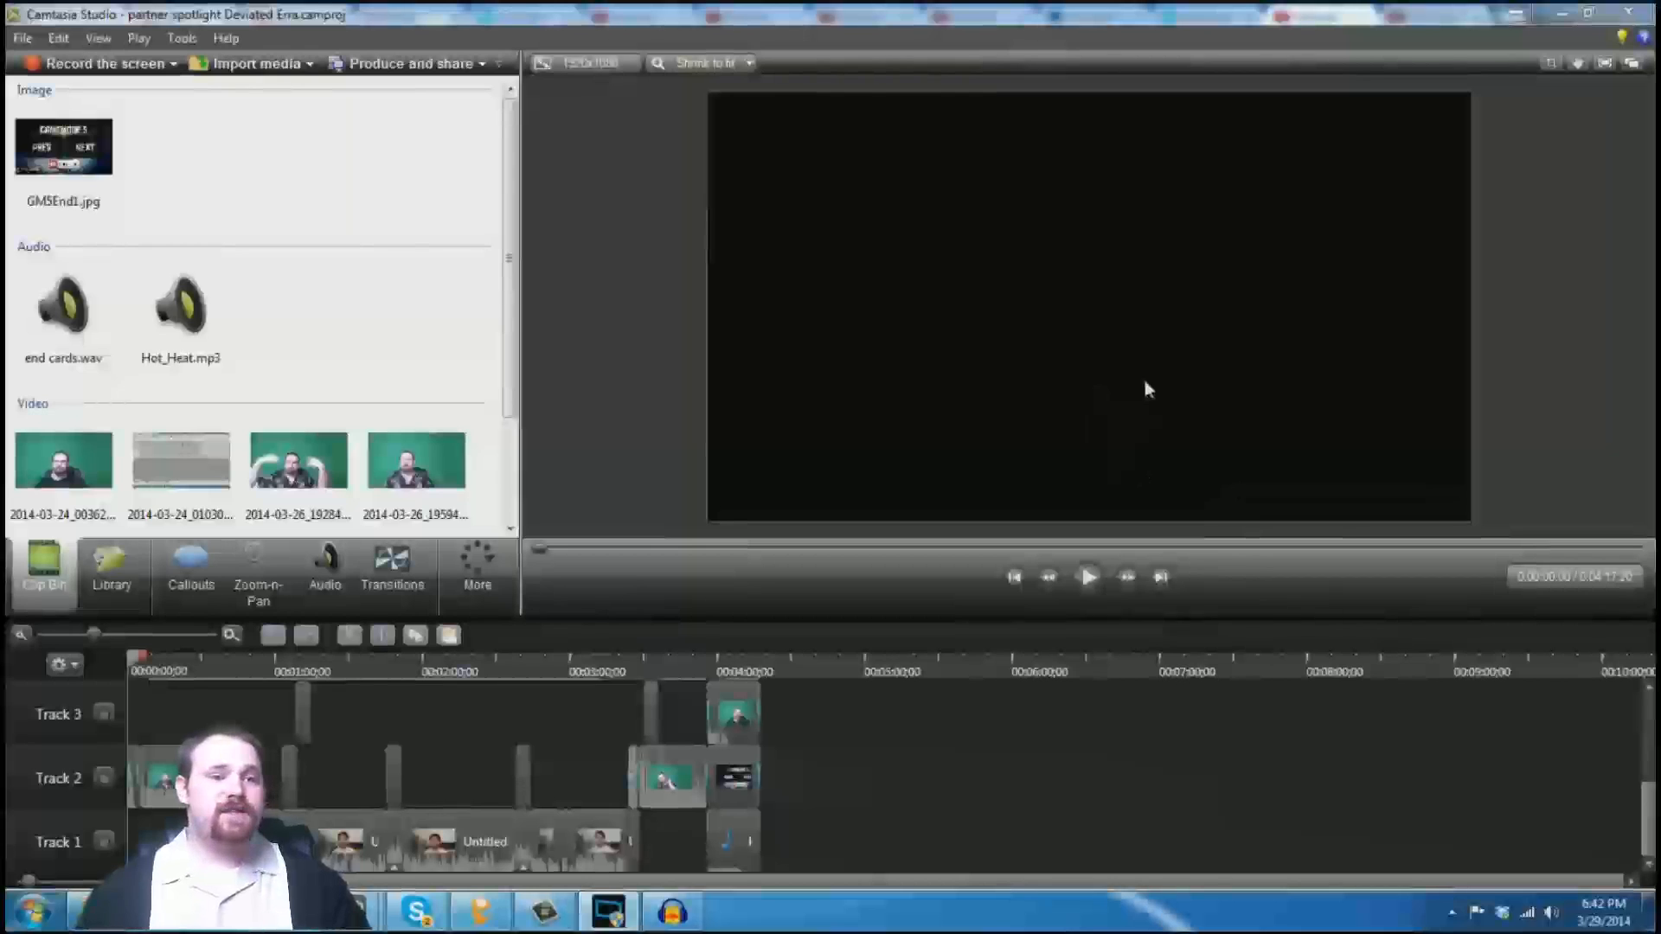
mouse_move(836, 607)
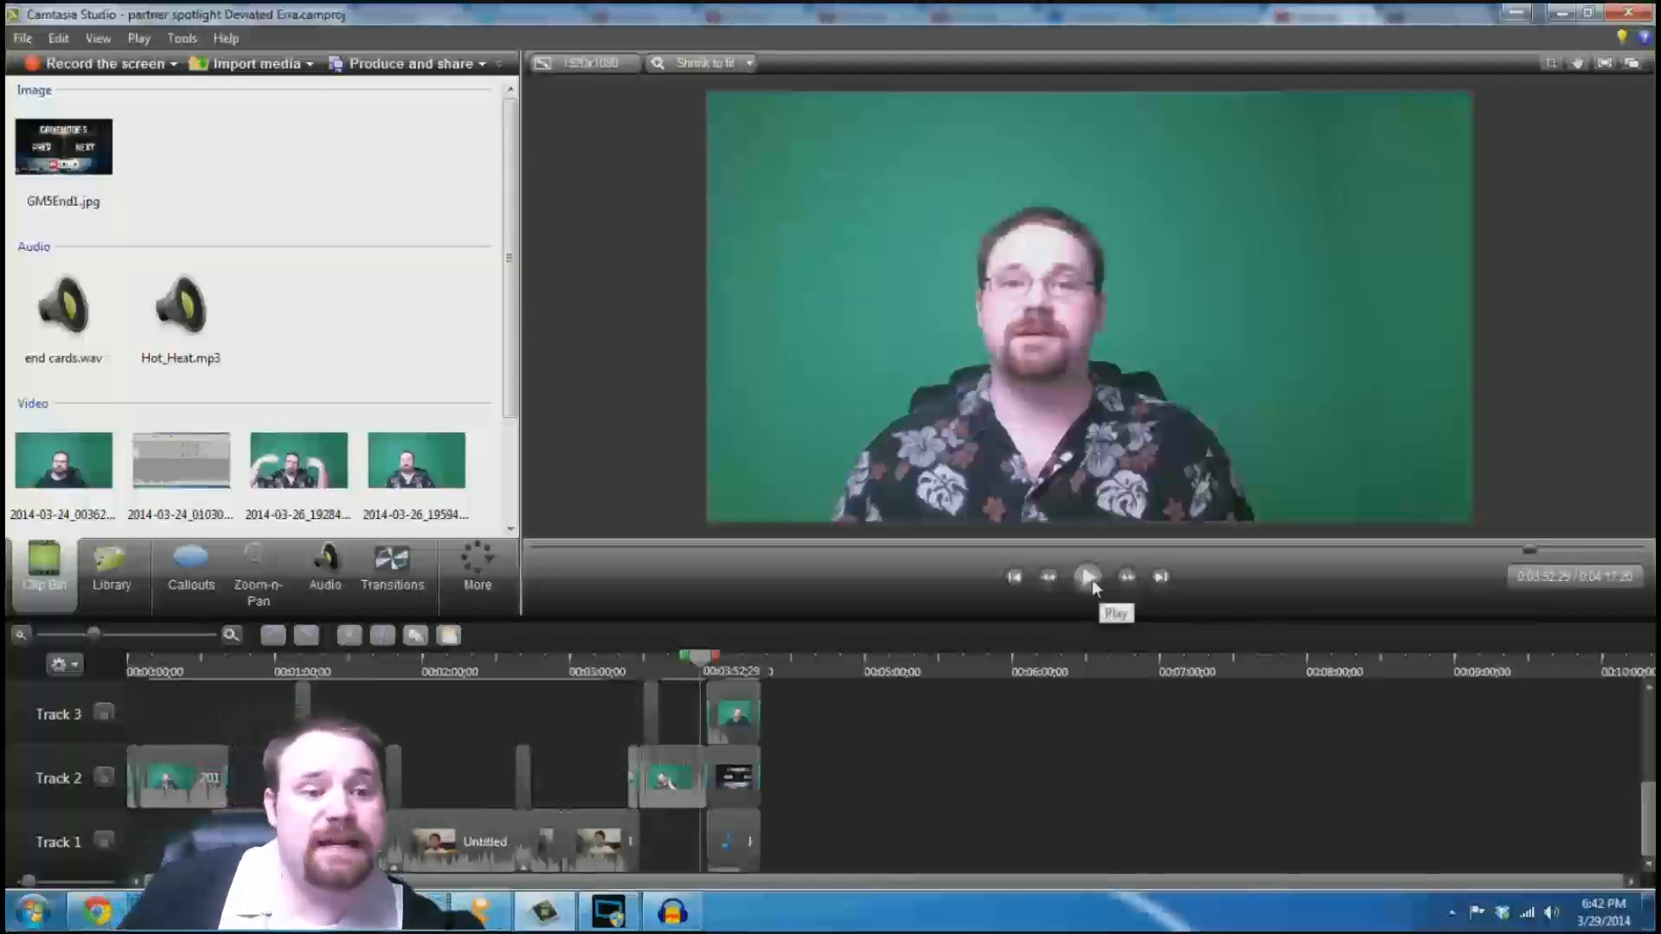
Play the ending to review the GameMode 5 end card, then pause on it.
click(1088, 577)
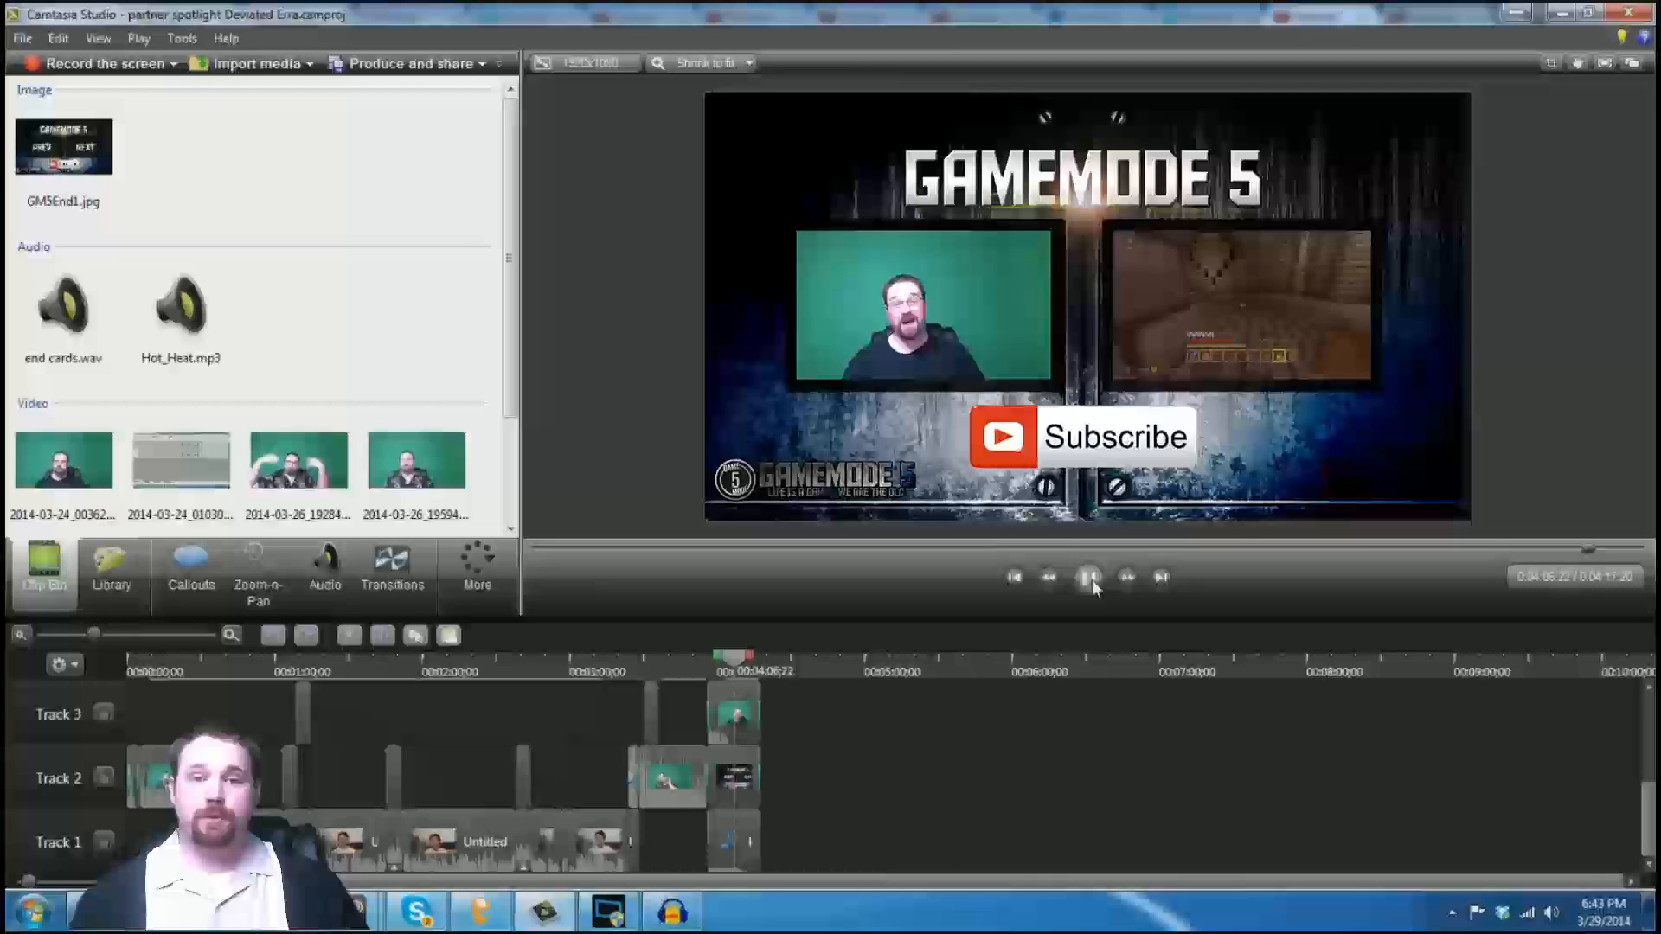
click(1089, 576)
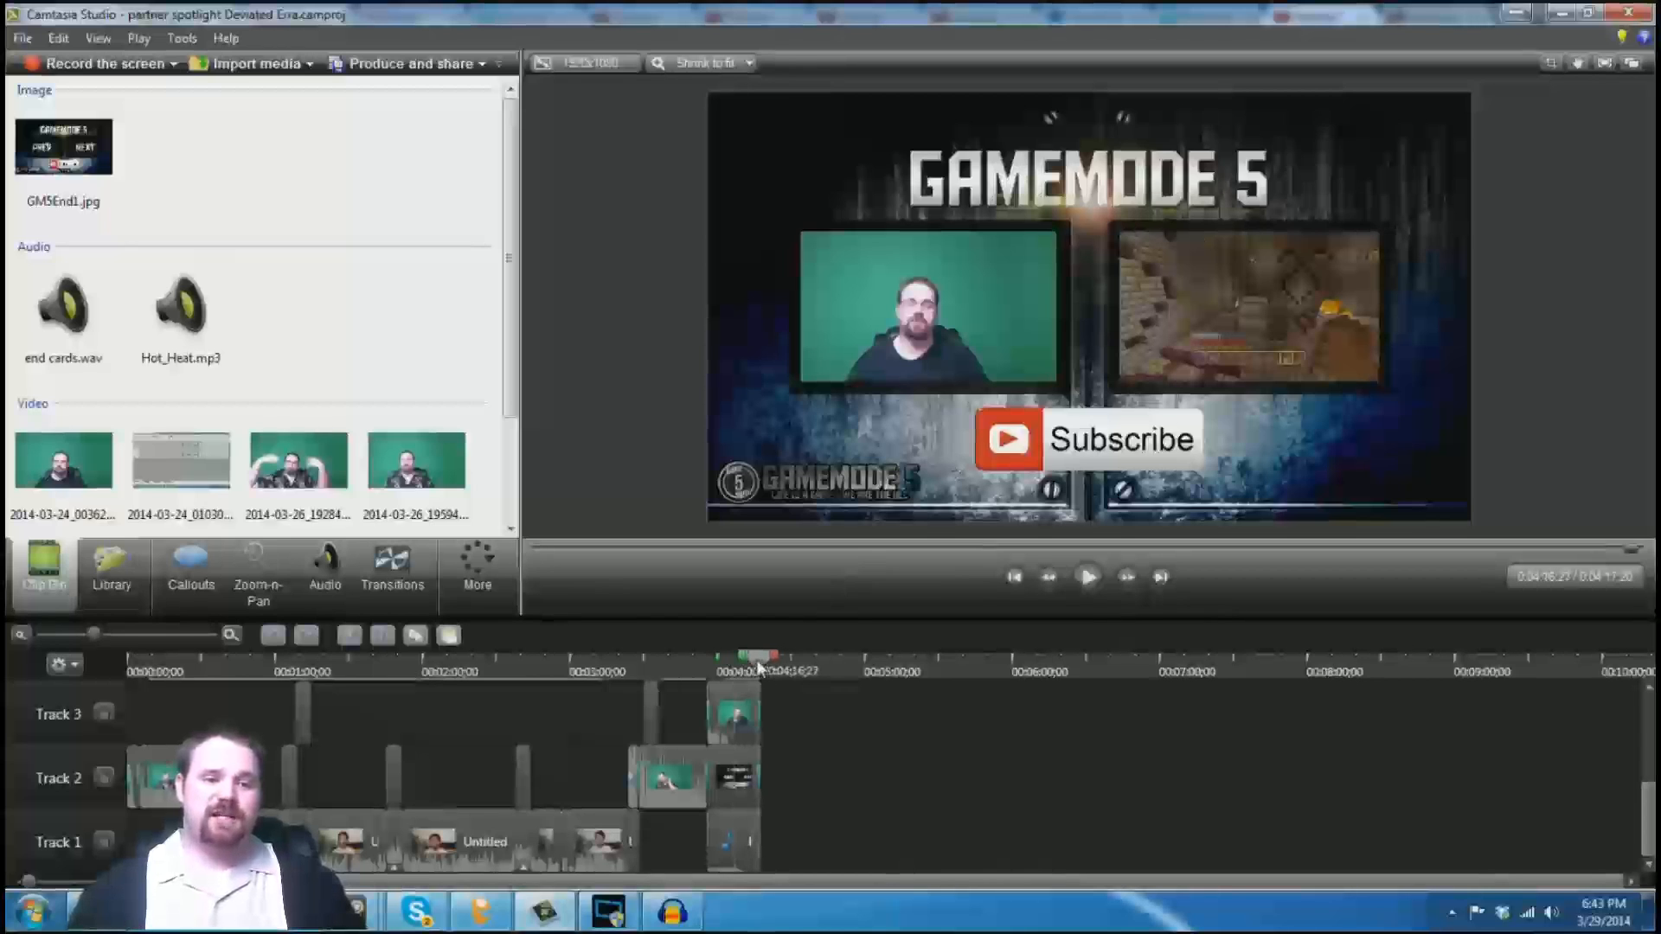
click(1086, 577)
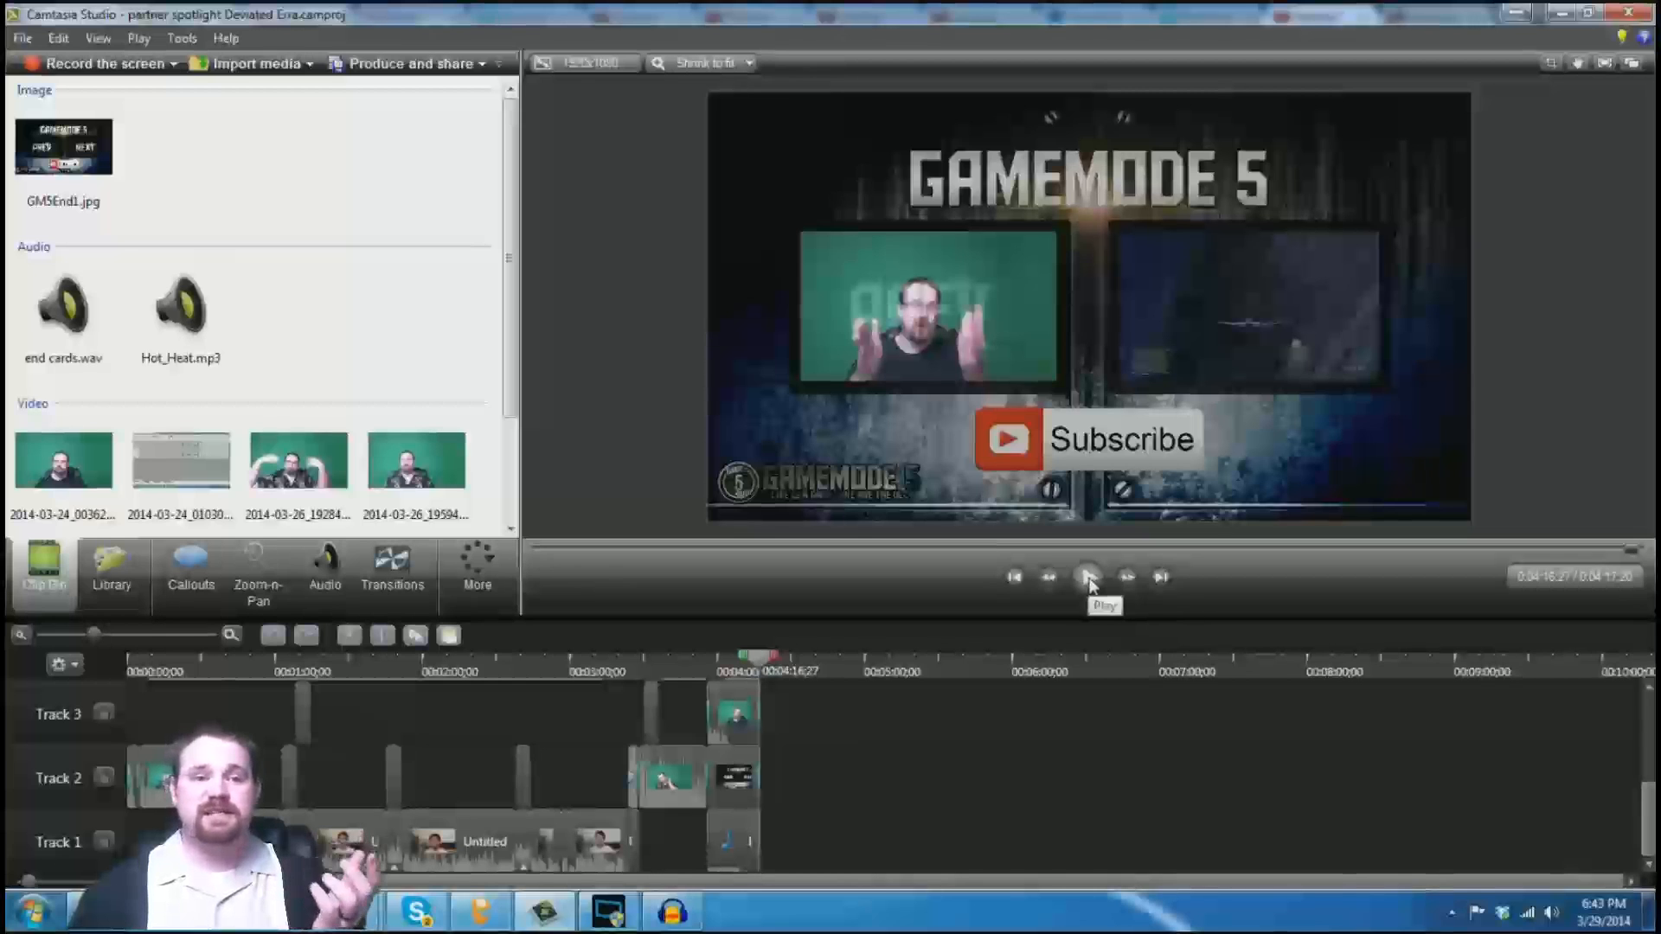
click(1089, 576)
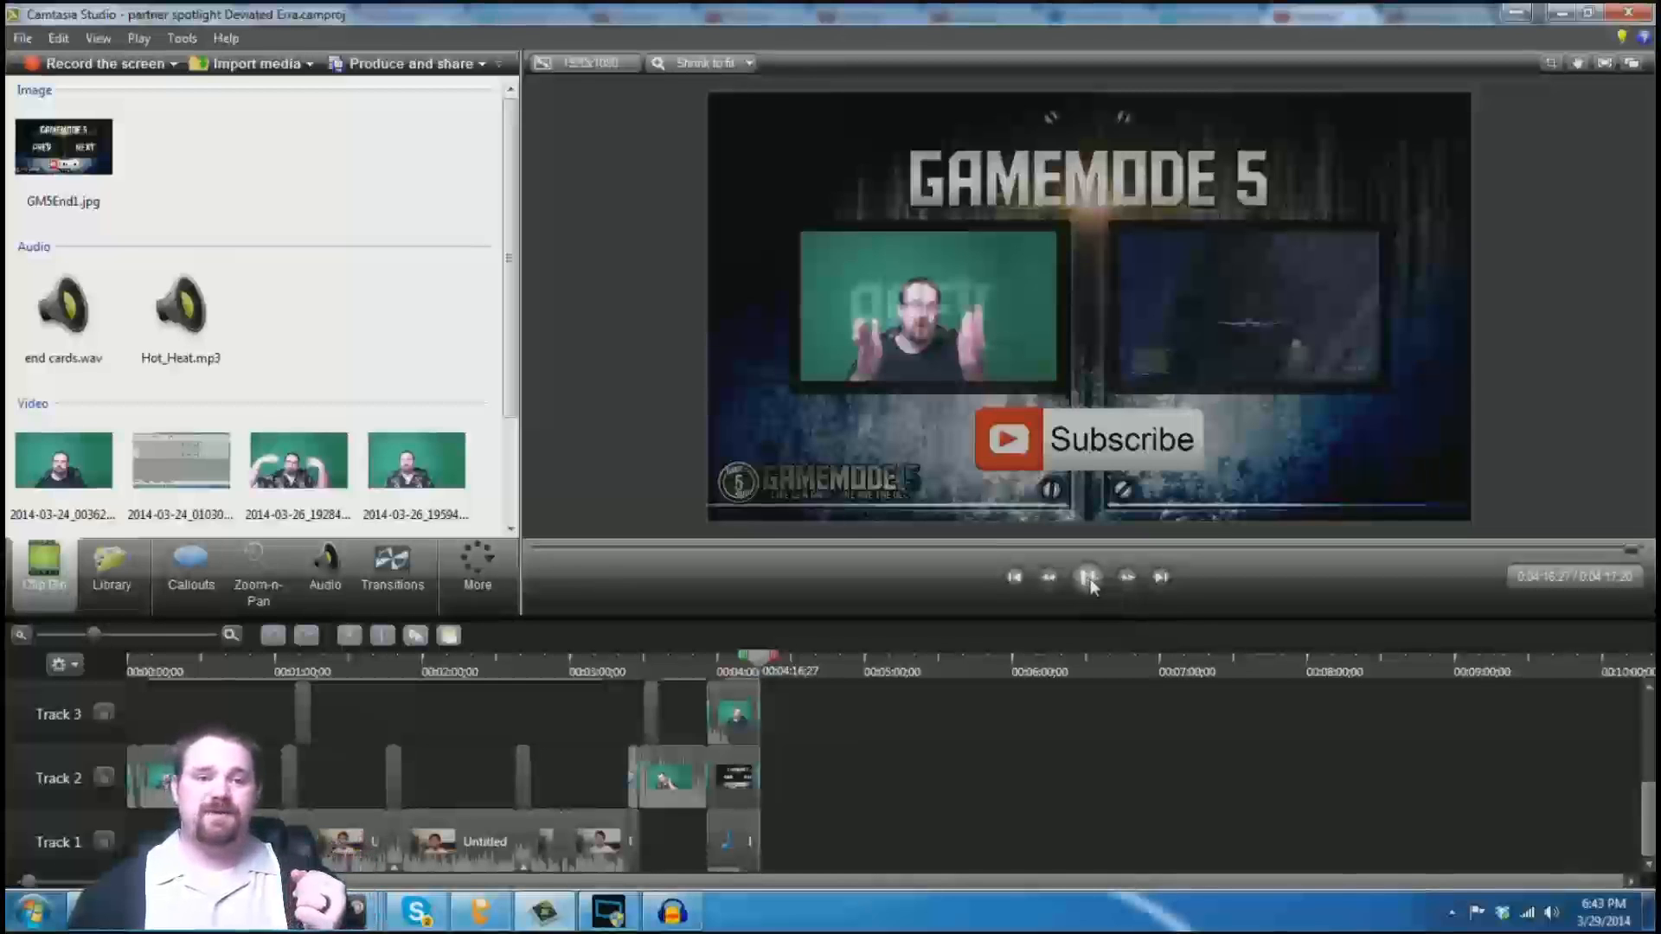
click(1088, 576)
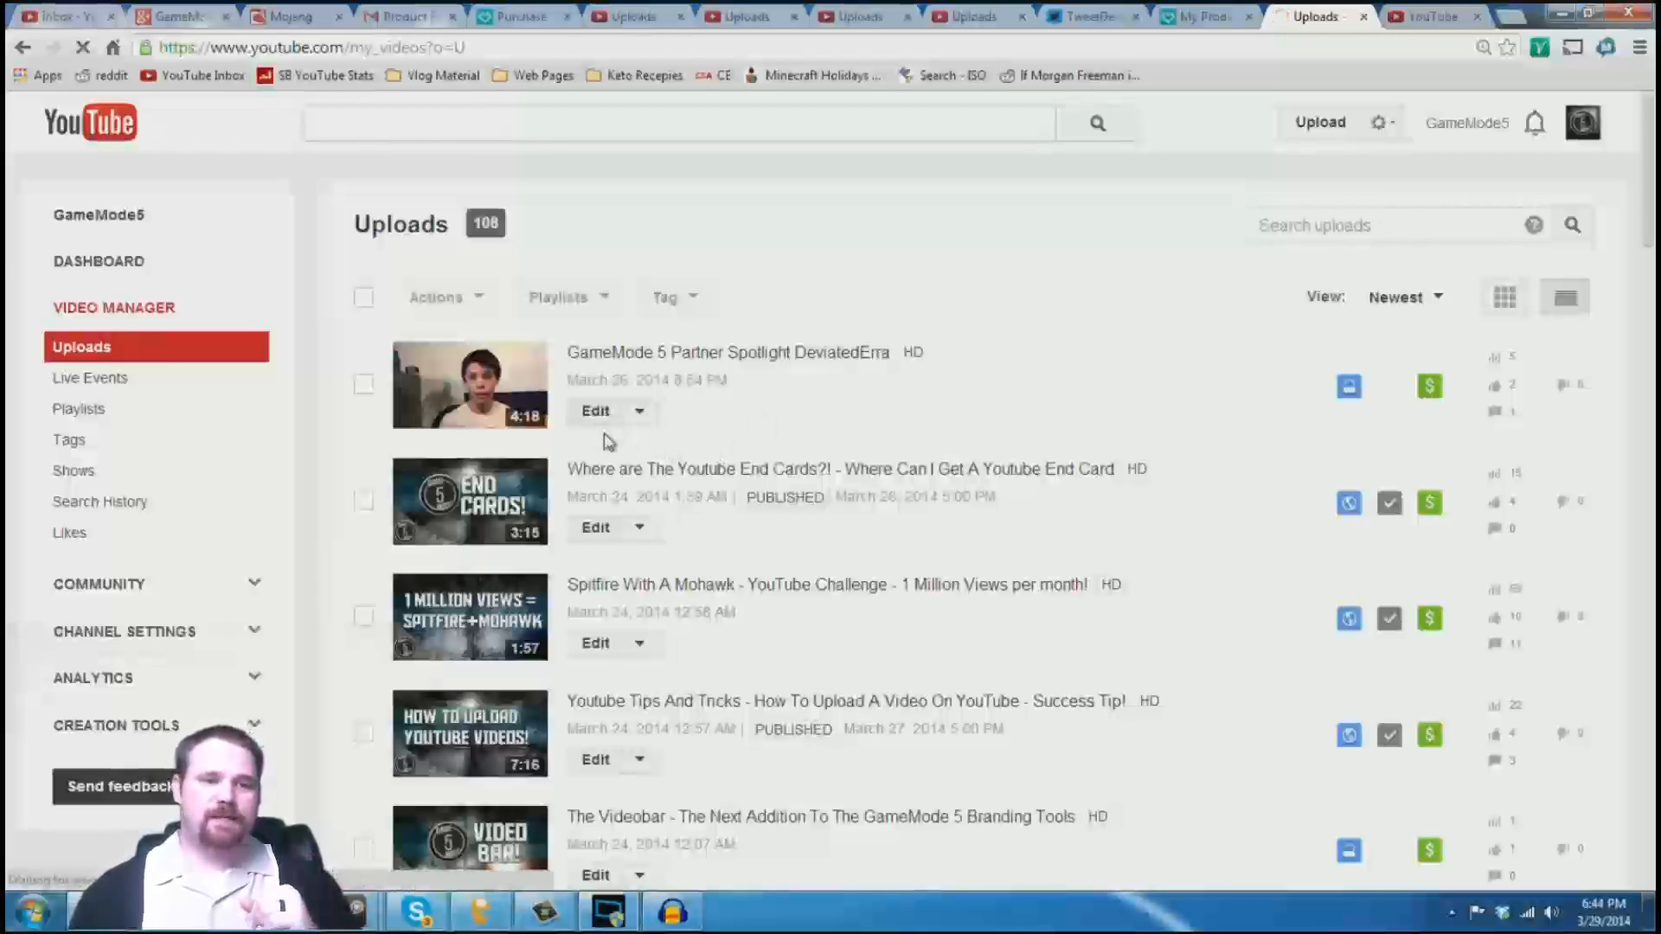
Edit the DeviatedErra spotlight video, load its Annotations editor, and start playback.
click(595, 412)
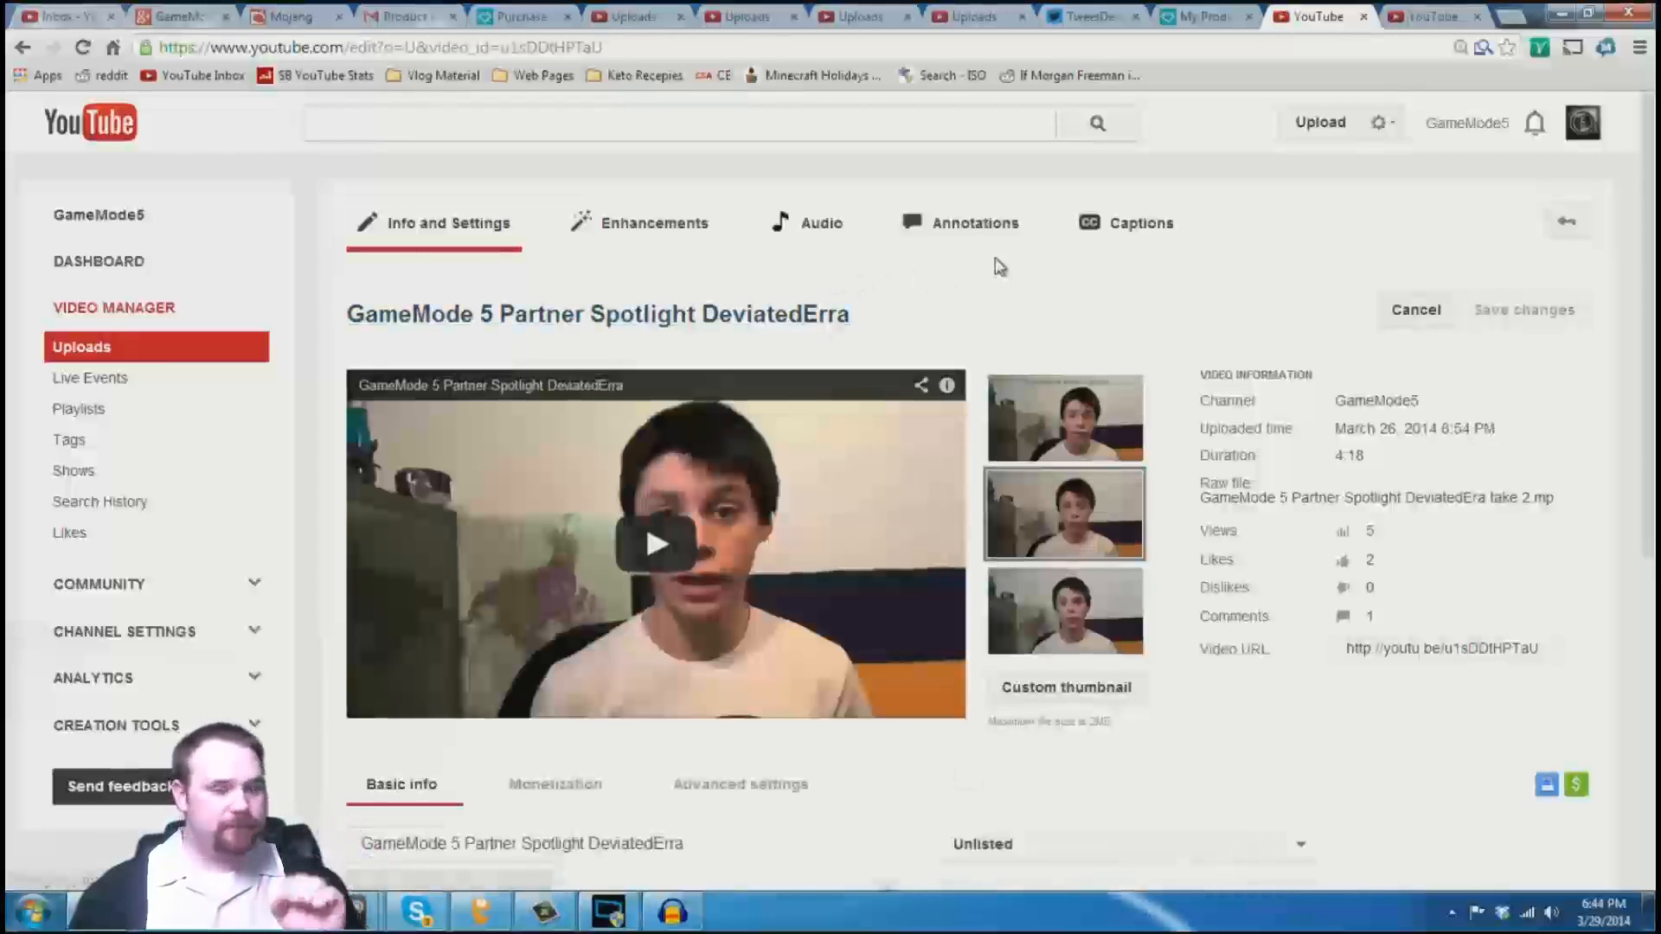
click(974, 223)
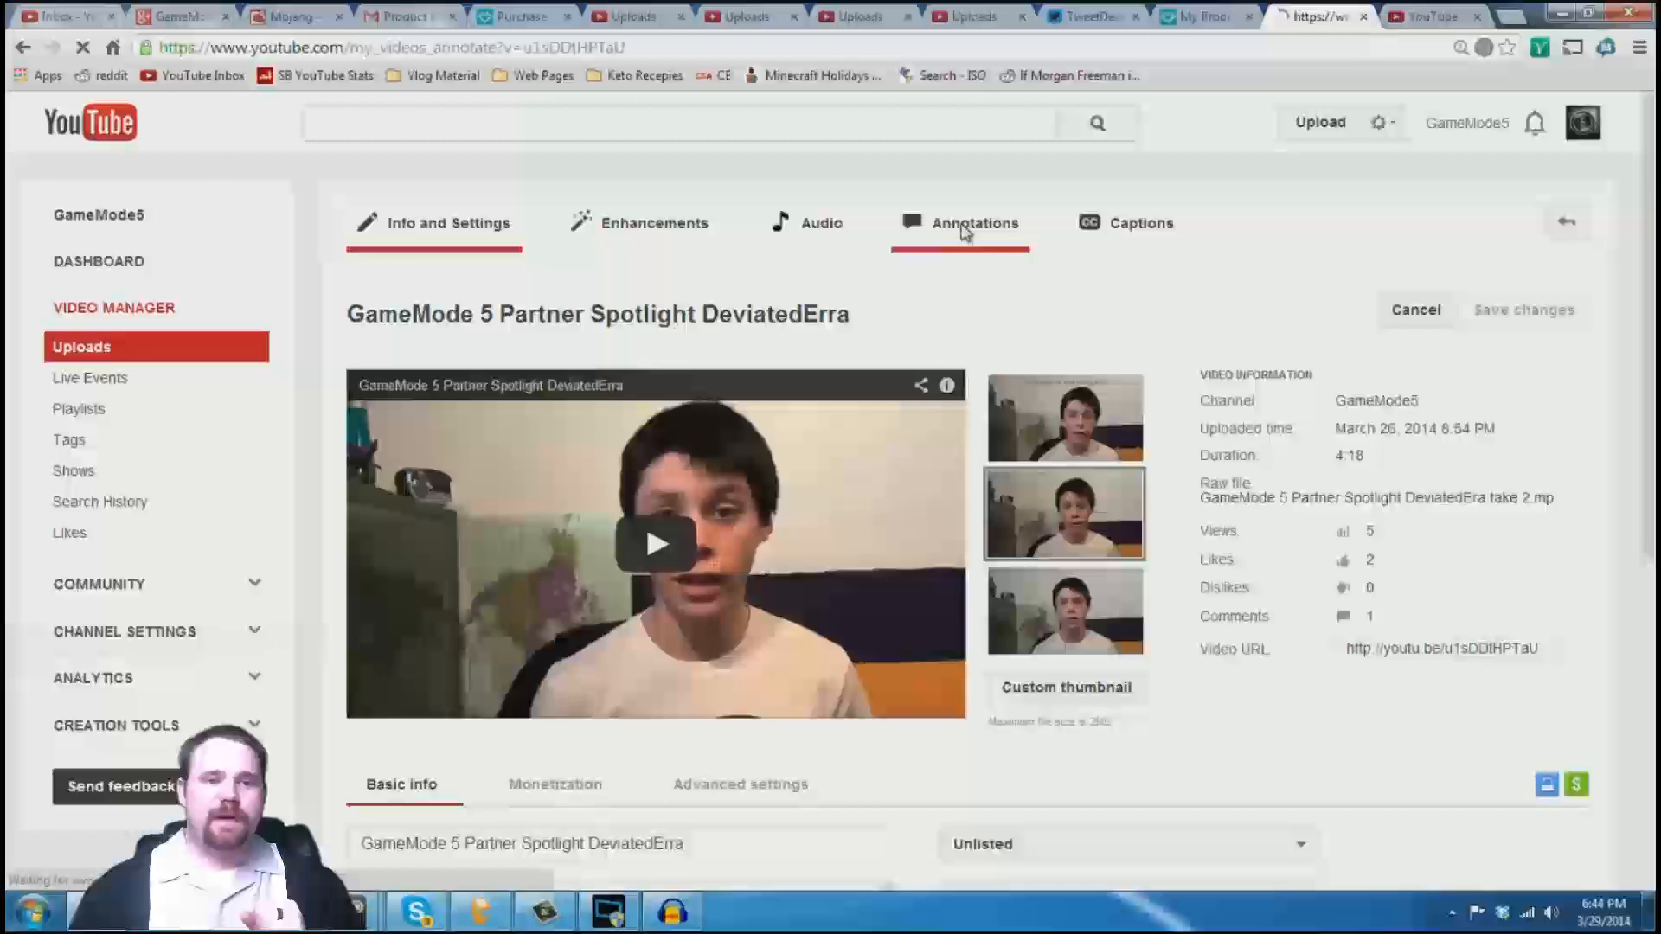
click(975, 224)
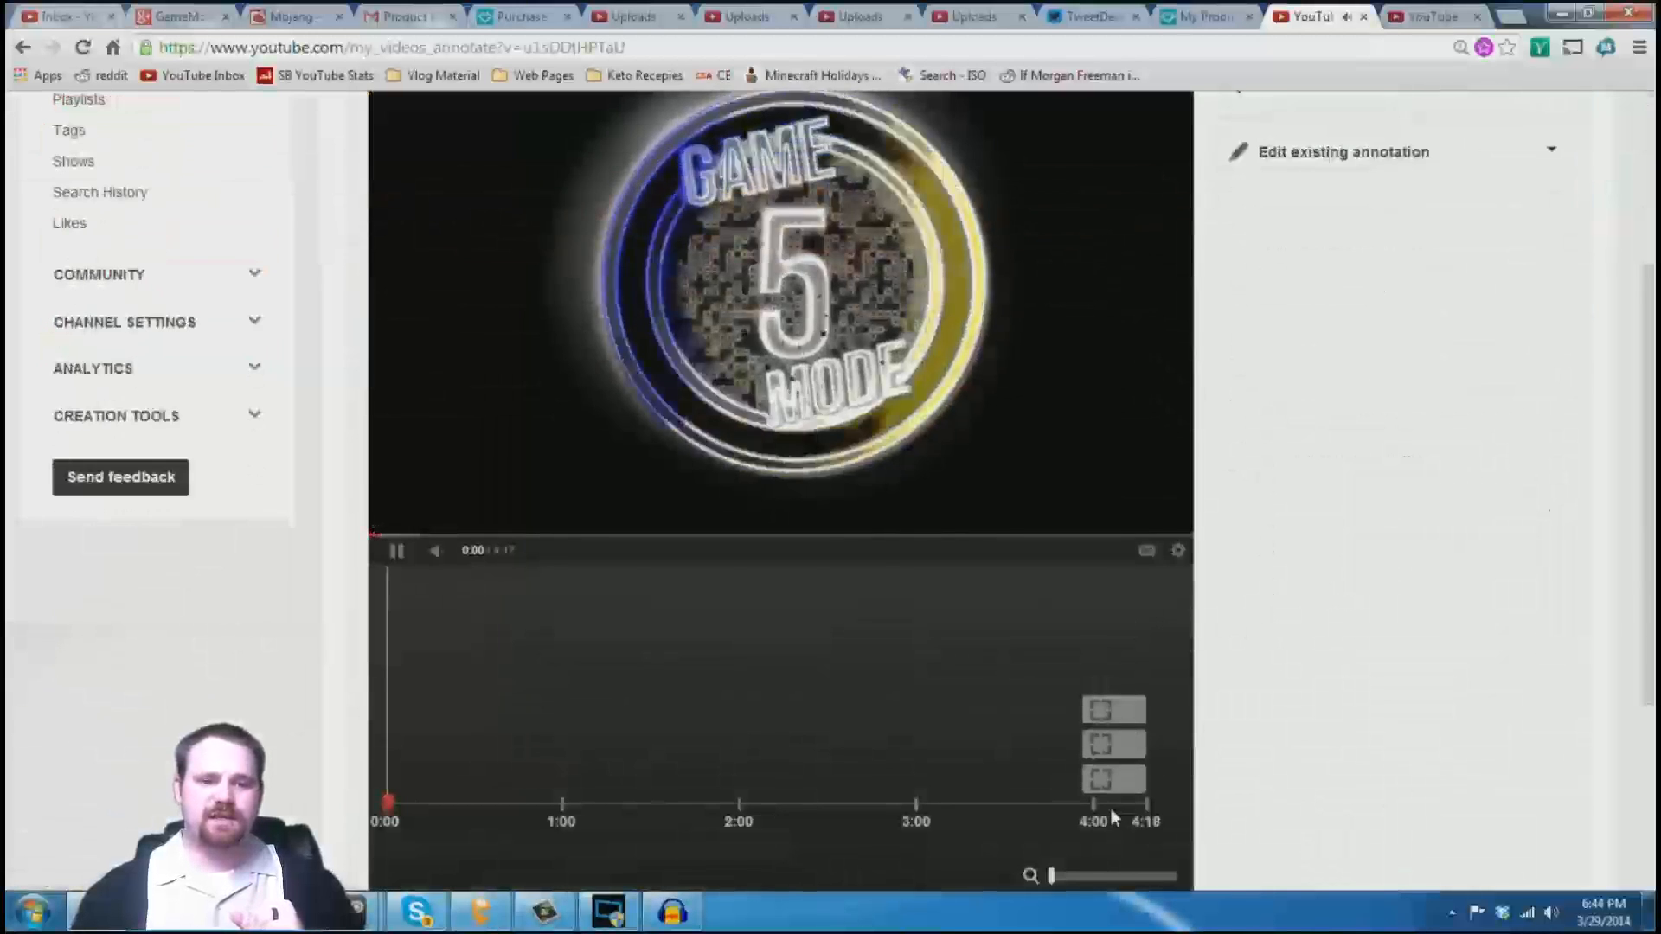
click(396, 551)
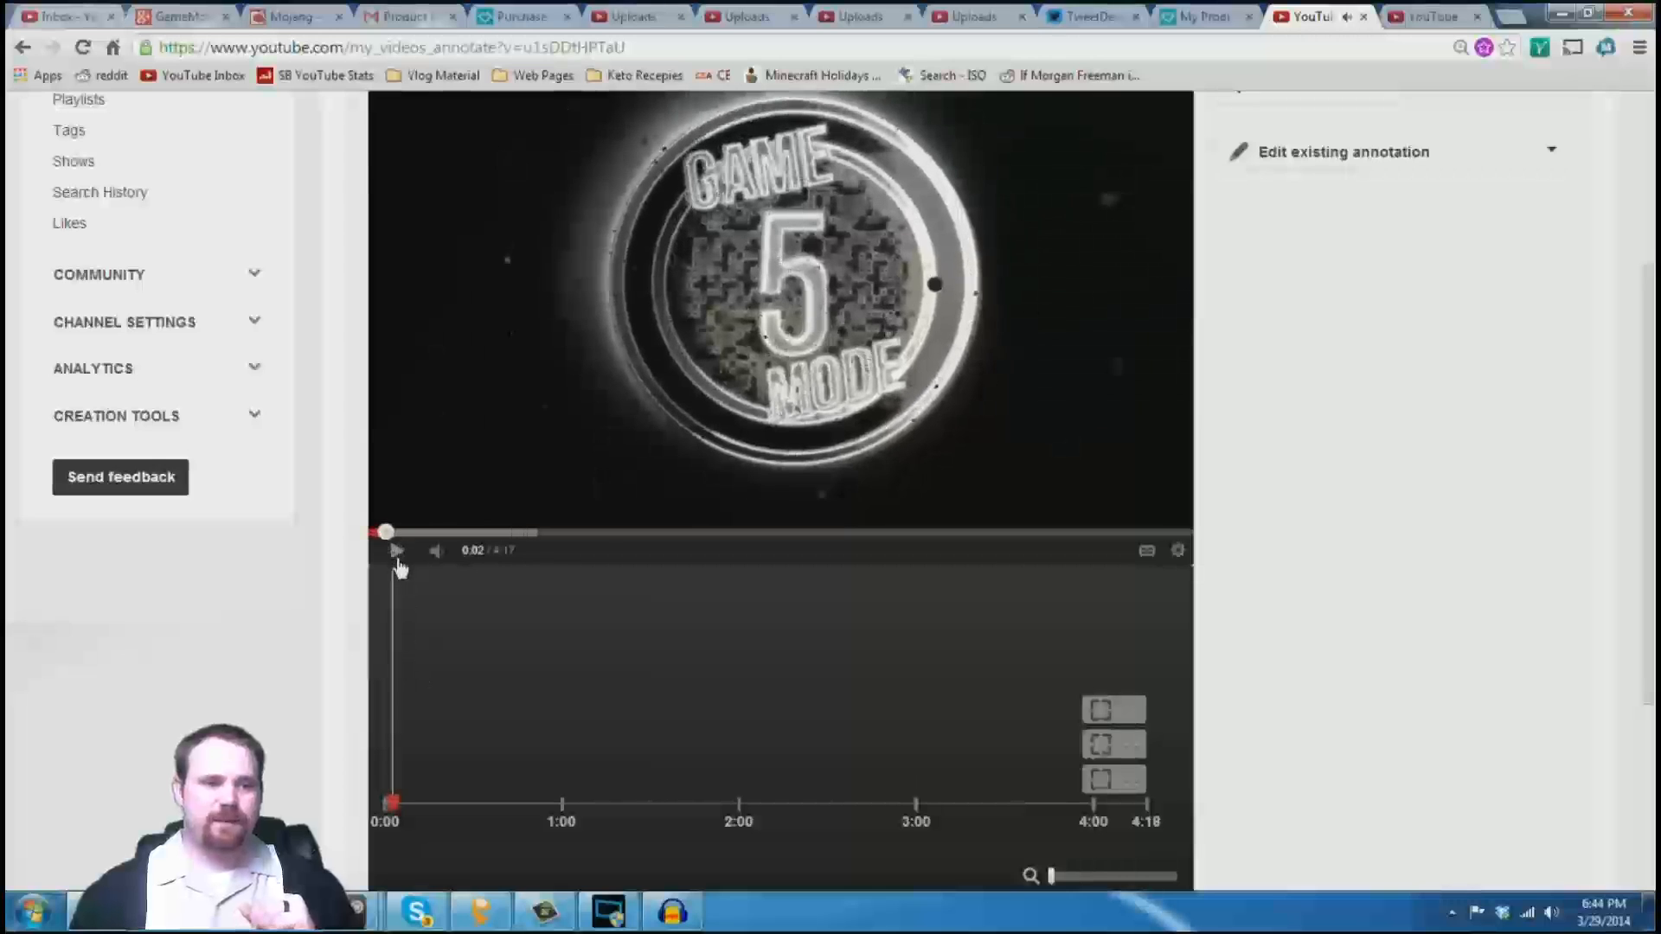